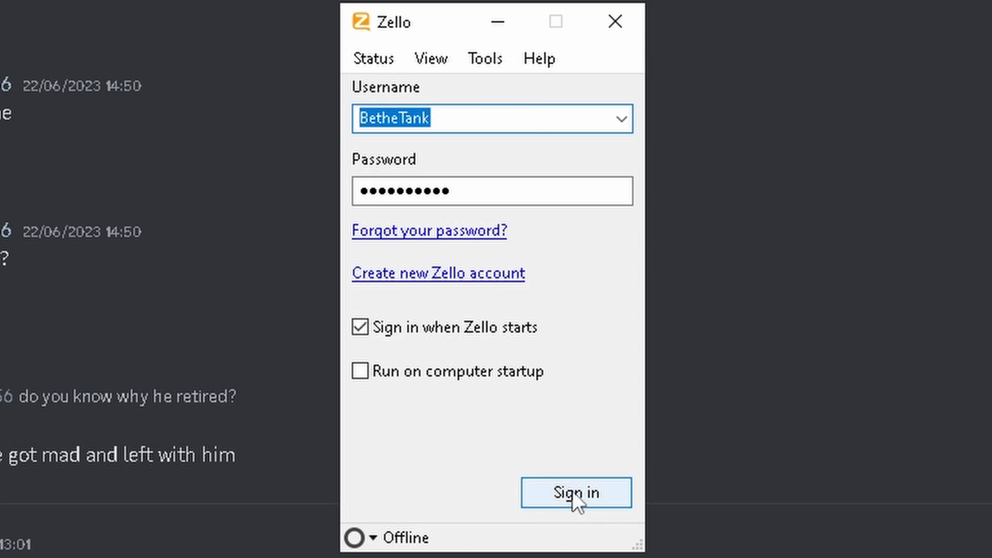
Step: Sign in so the contact list shows the MILRP channels, then reach the Tools menu
{"action": "left_click", "coordinate": [575, 492]}
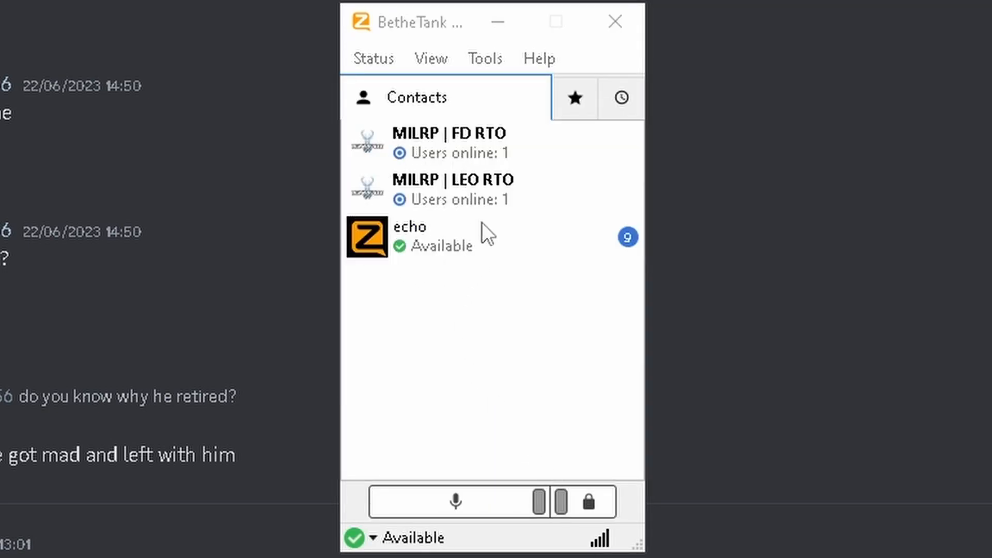
{"action": "mouse_move", "coordinate": [484, 184]}
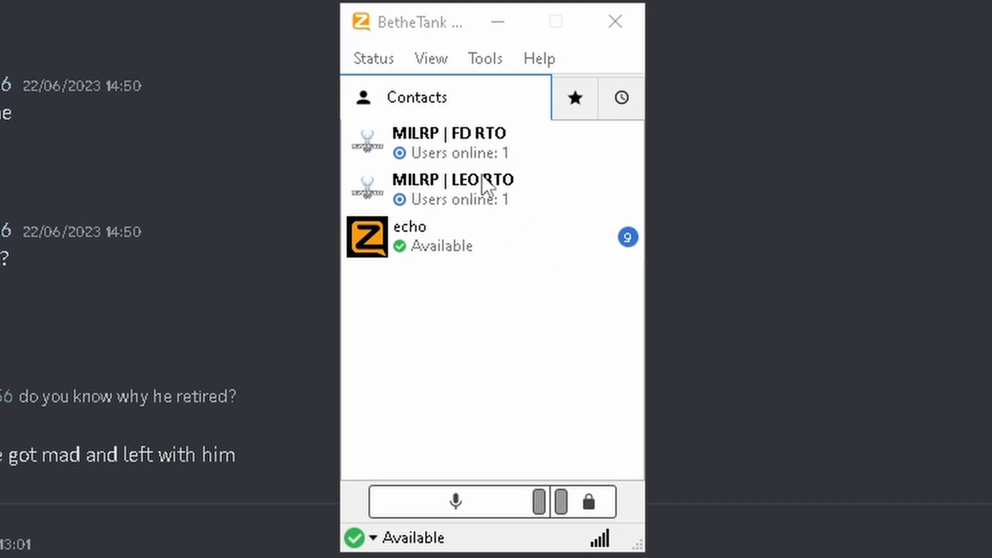
{"action": "left_click", "coordinate": [485, 58]}
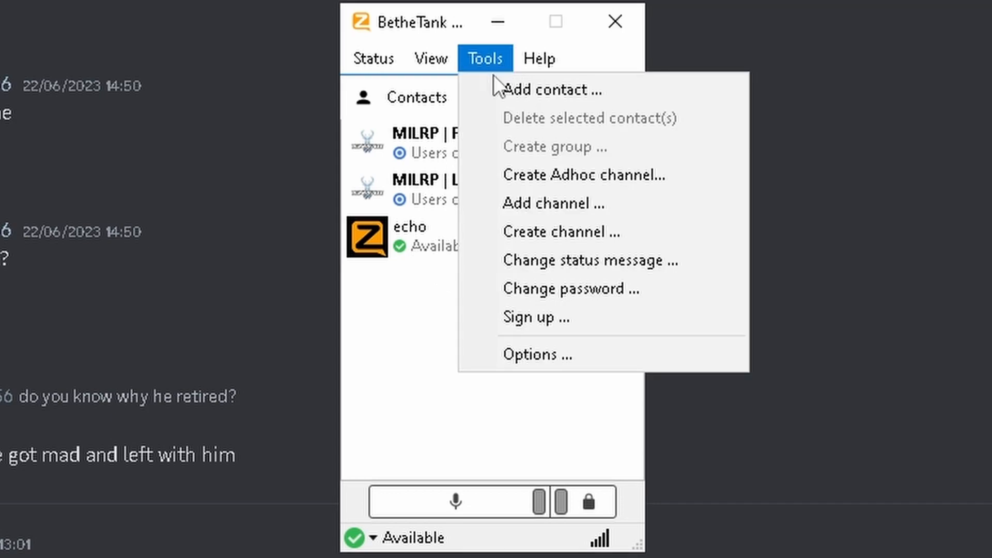
{"action": "left_click", "coordinate": [536, 353]}
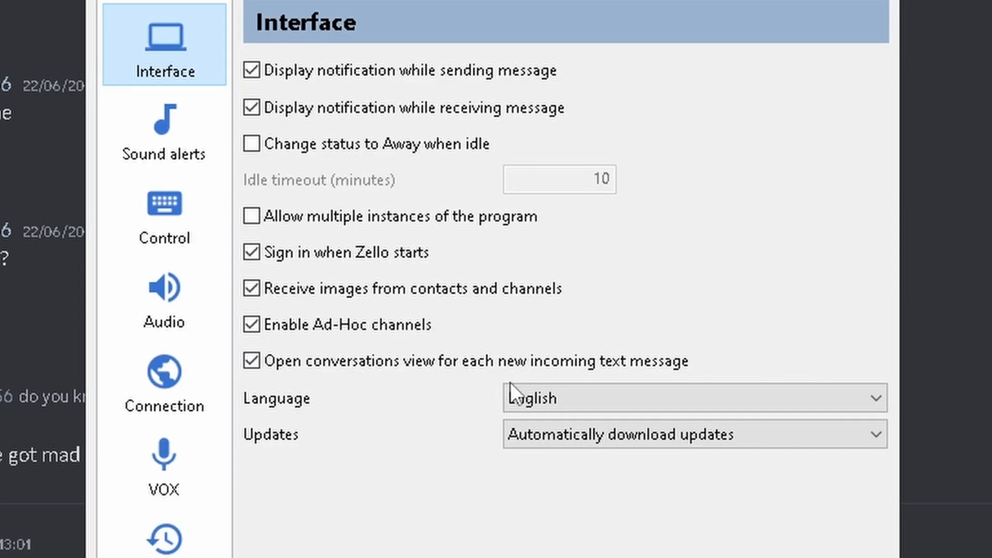
{"action": "left_click", "coordinate": [164, 212]}
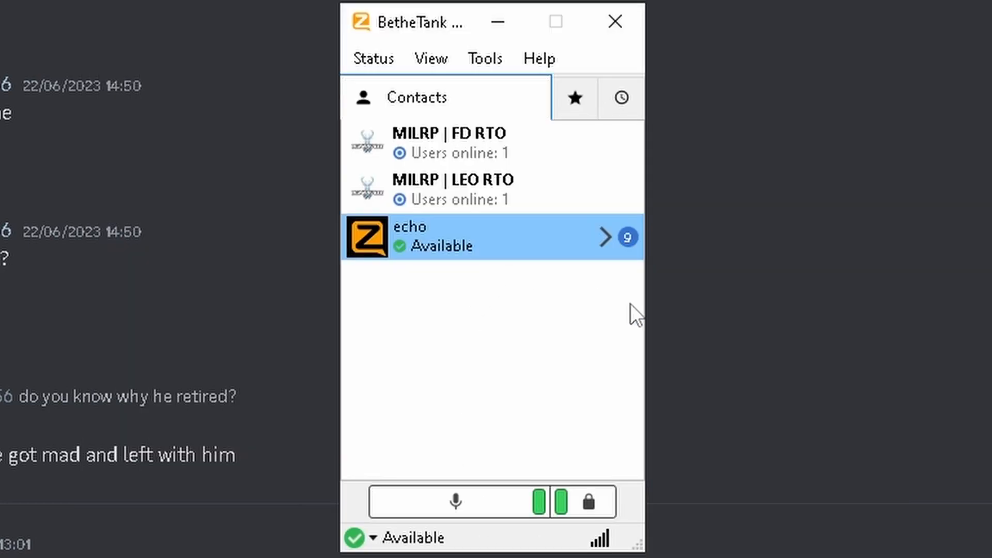
{"action": "mouse_move", "coordinate": [577, 328]}
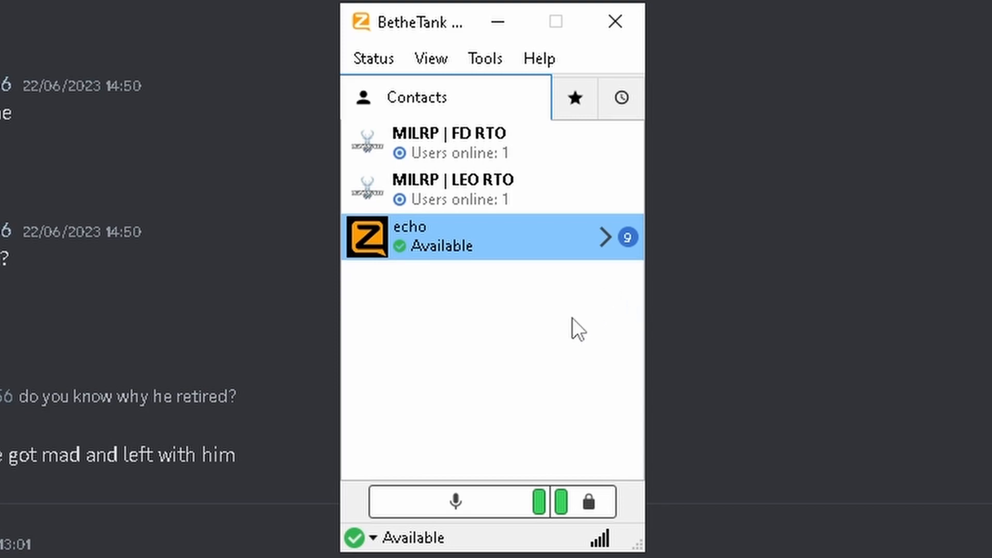
{"action": "mouse_move", "coordinate": [563, 331]}
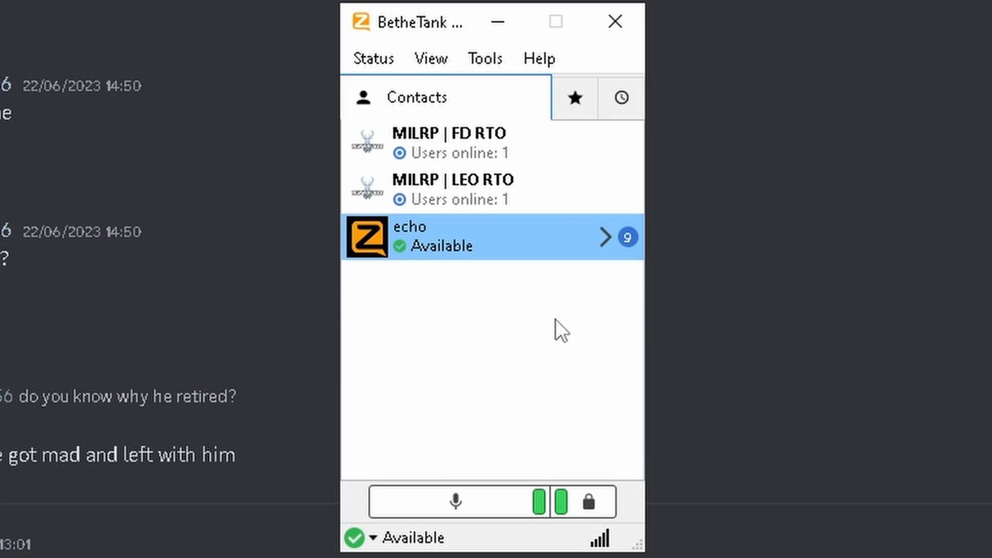
{"action": "mouse_move", "coordinate": [531, 345]}
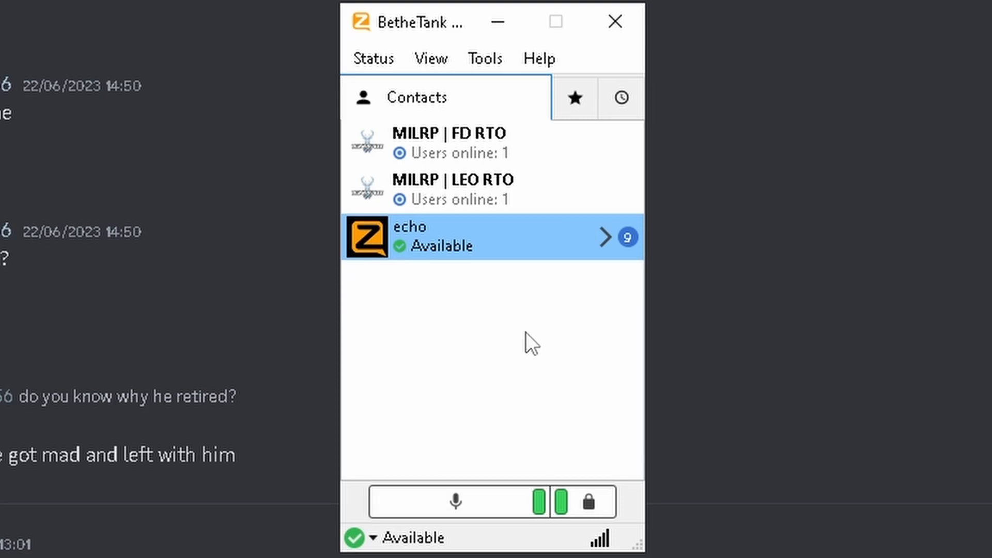
{"action": "mouse_move", "coordinate": [532, 23]}
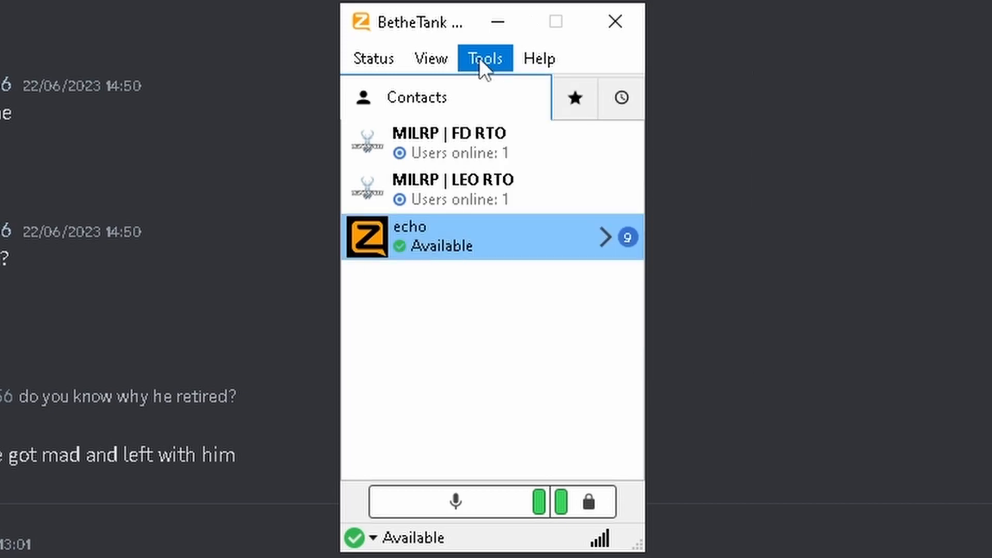
Step: Review the Audio page of Options showing headset playback and recording devices at 100
{"action": "left_click", "coordinate": [484, 58]}
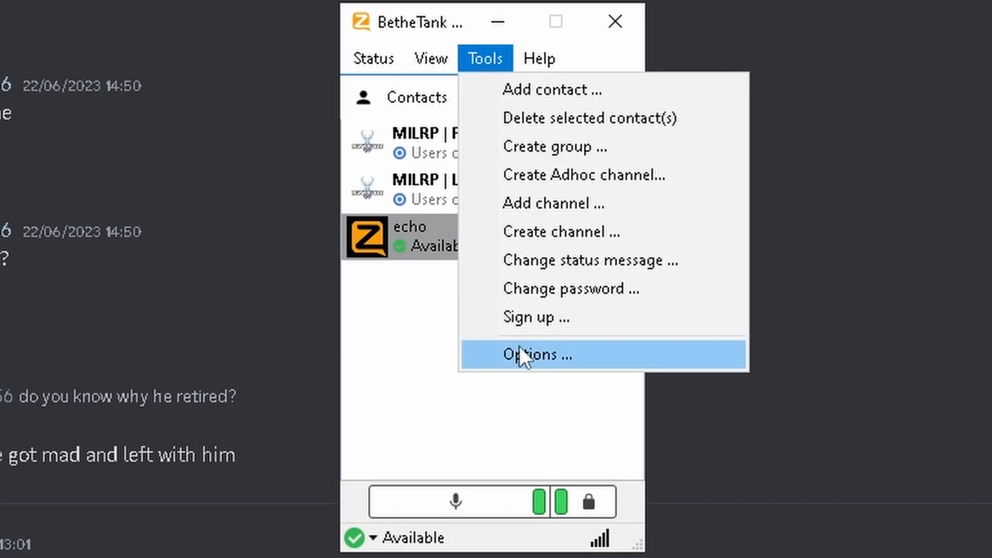
{"action": "left_click", "coordinate": [538, 354]}
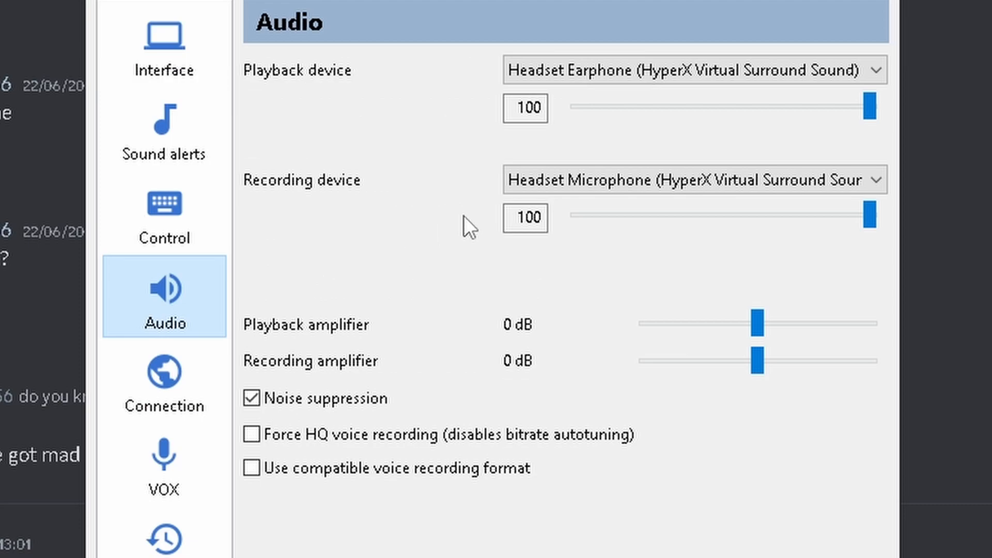
{"action": "left_click", "coordinate": [693, 180]}
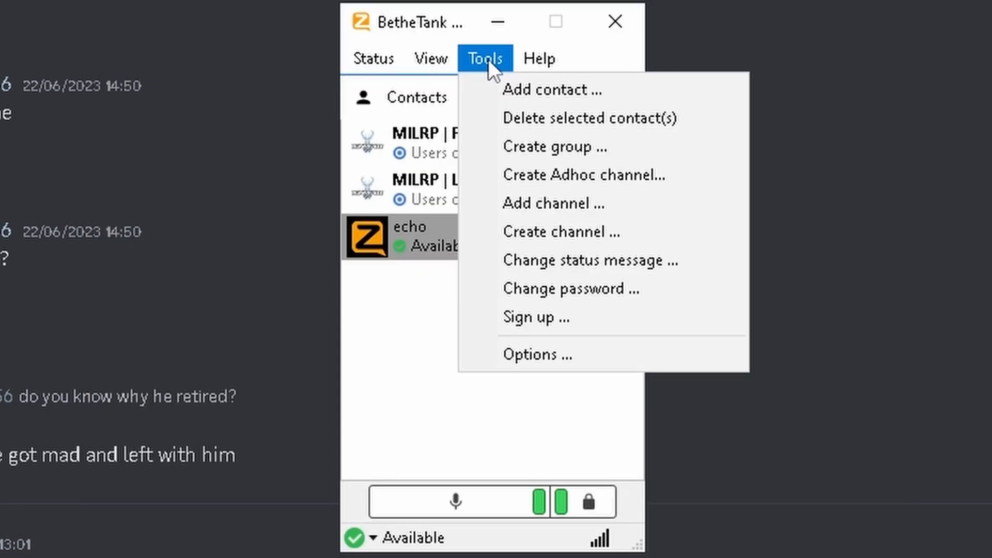
Step: Search for the channel 'MILRP | LEO RTO' in the Add channel dialog
{"action": "left_click", "coordinate": [554, 204]}
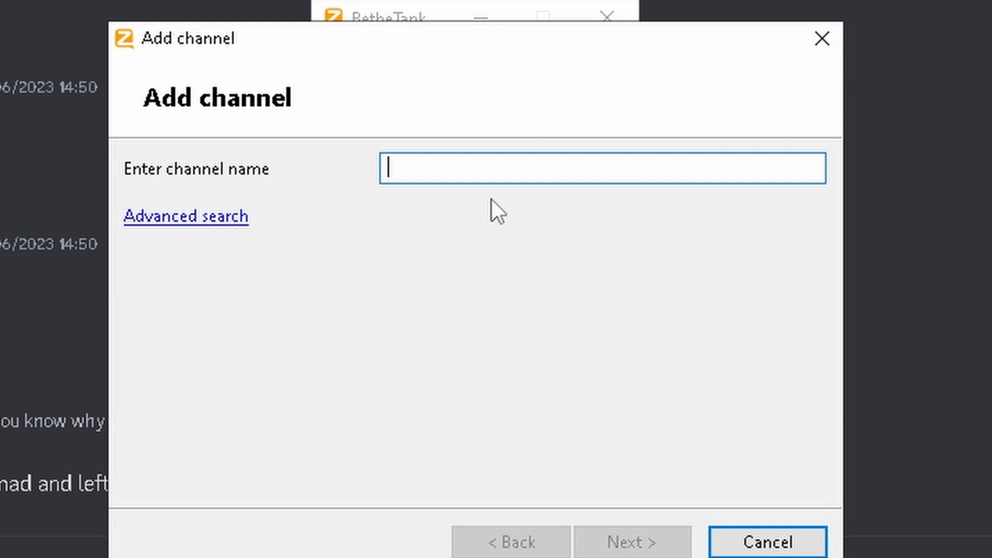
{"action": "type", "text": "MILR"}
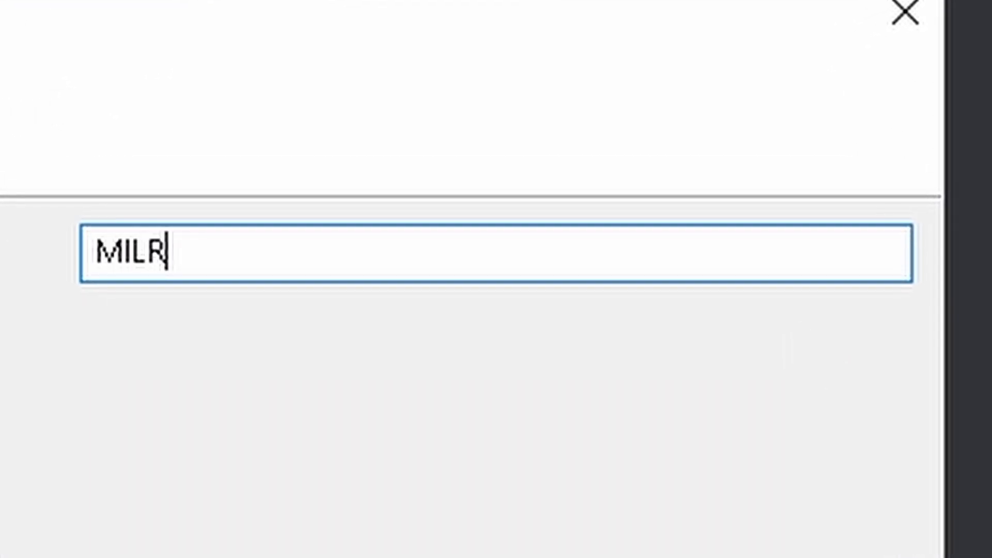
{"action": "type", "text": "P |"}
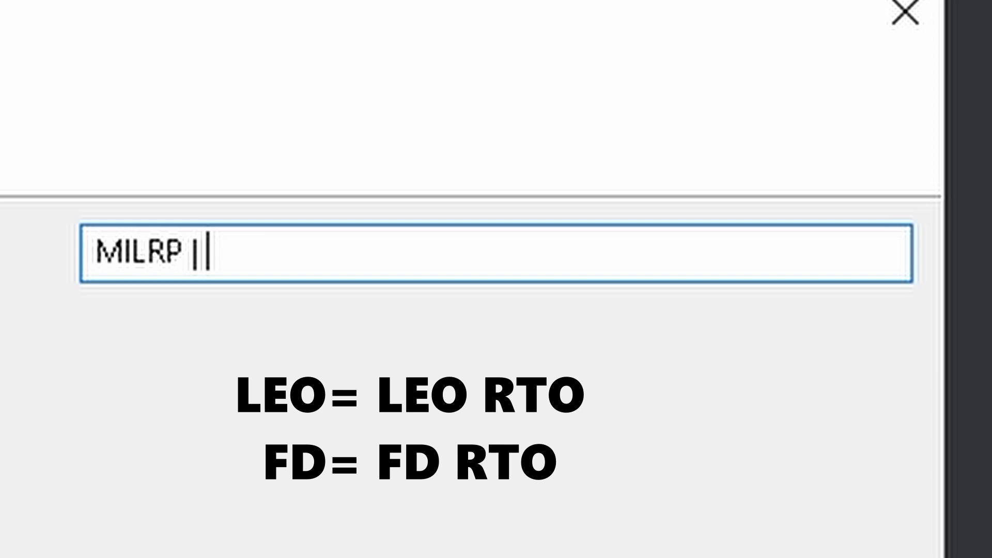
{"action": "type", "text": "LEO"}
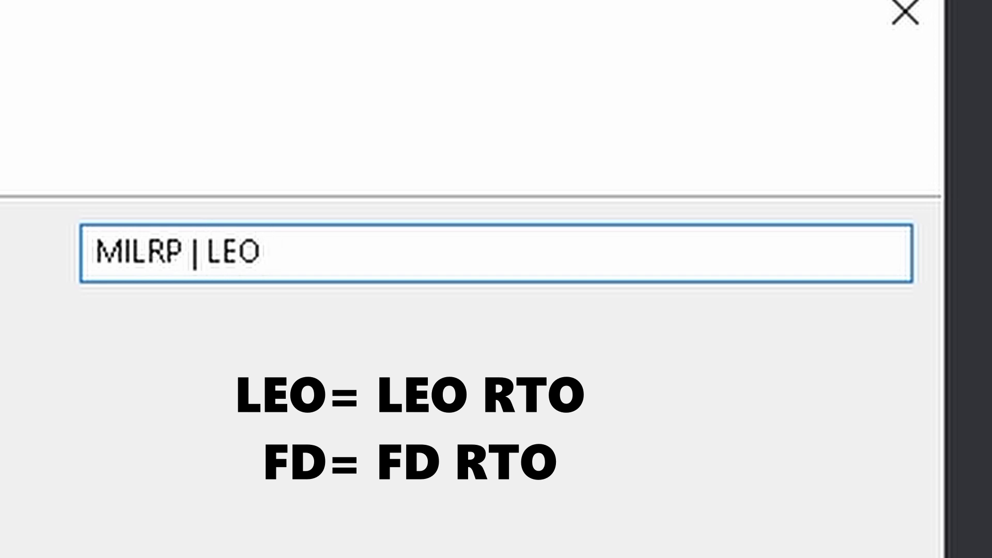
{"action": "type", "text": "RTO"}
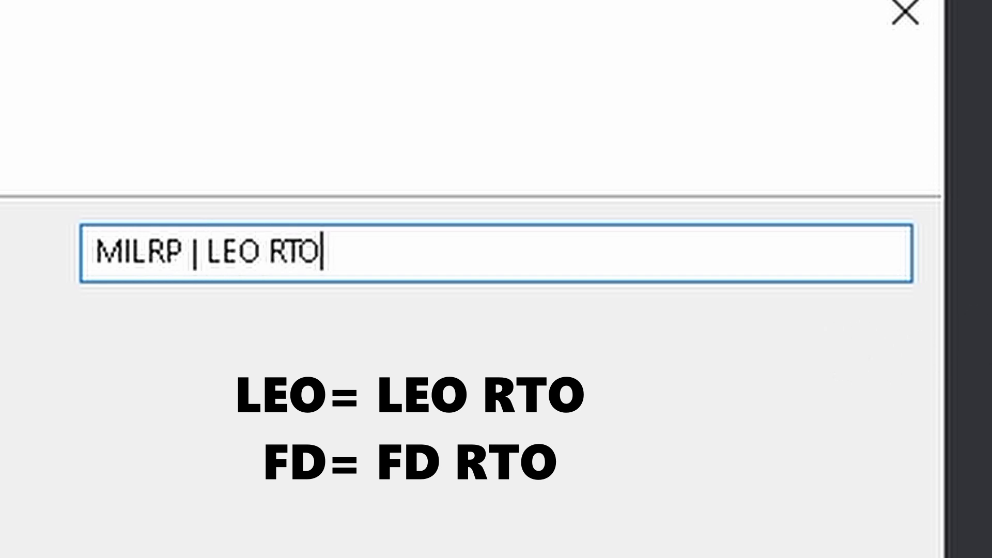
{"action": "left_click", "coordinate": [639, 510]}
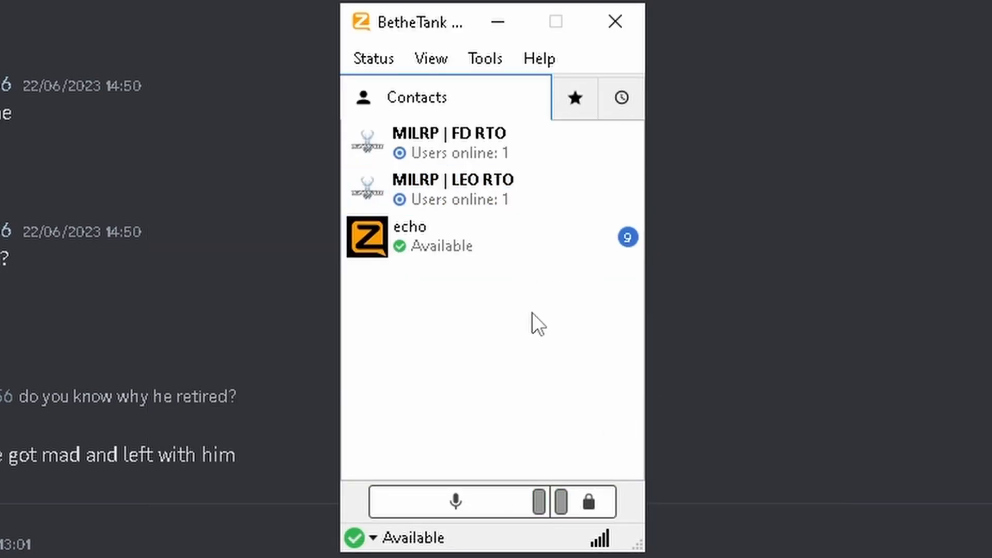
{"action": "mouse_move", "coordinate": [645, 316]}
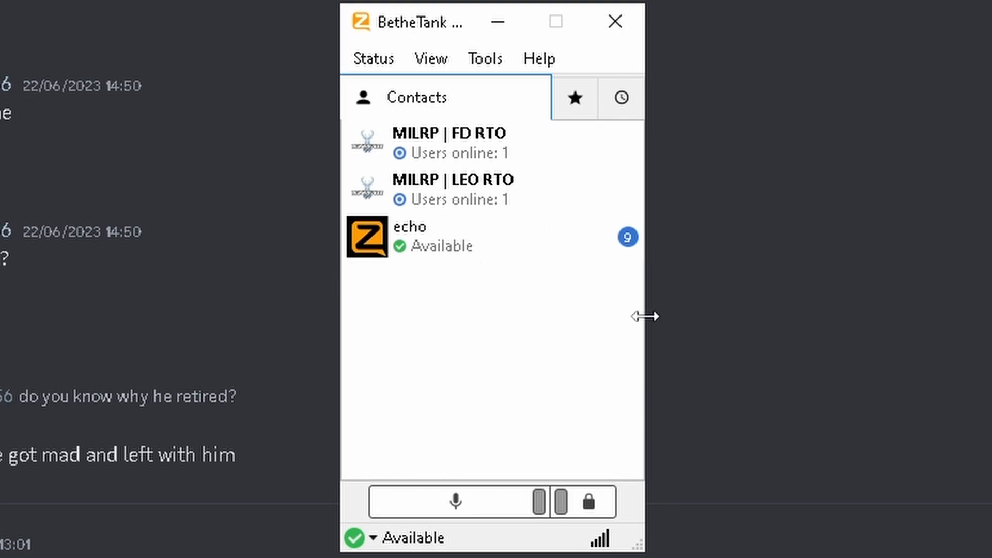
{"action": "mouse_move", "coordinate": [533, 210]}
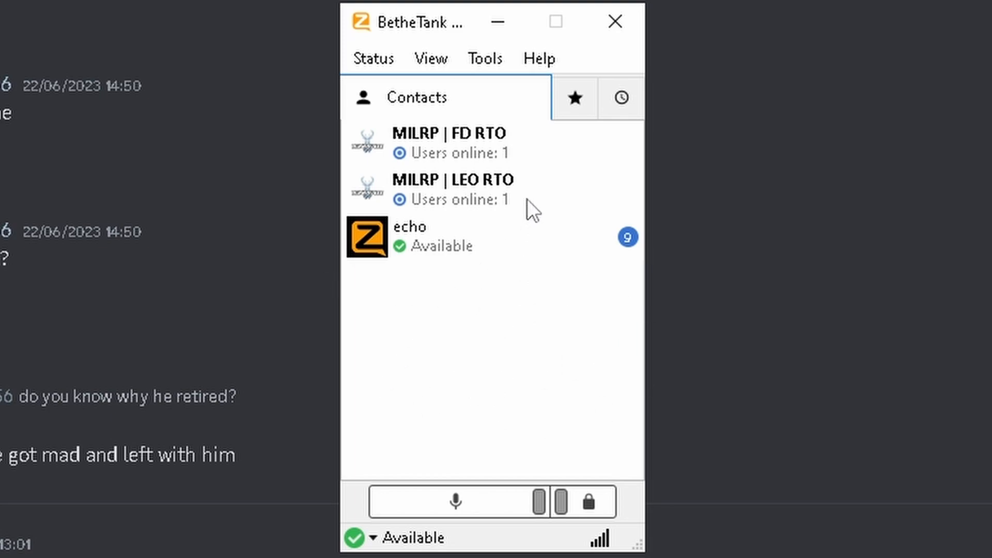
{"action": "mouse_move", "coordinate": [537, 193]}
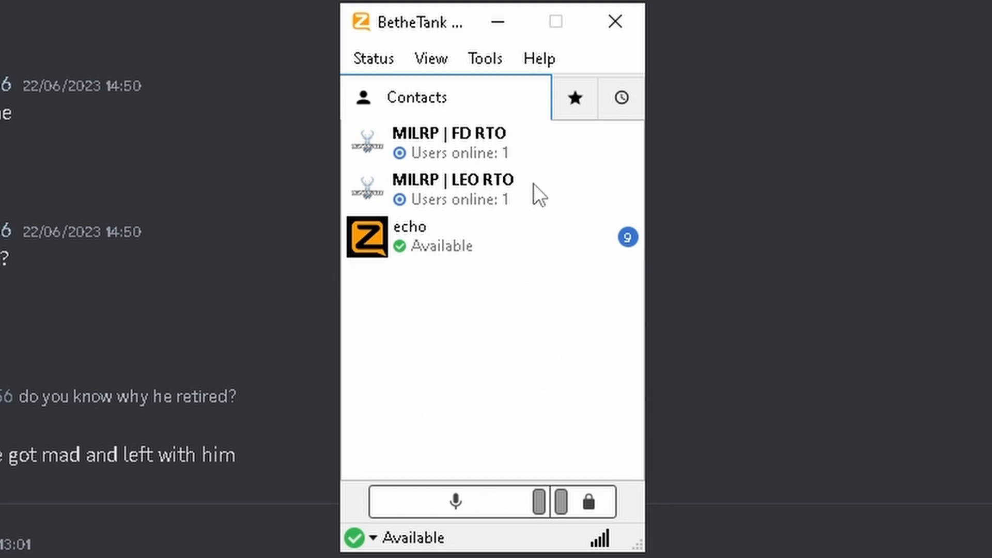